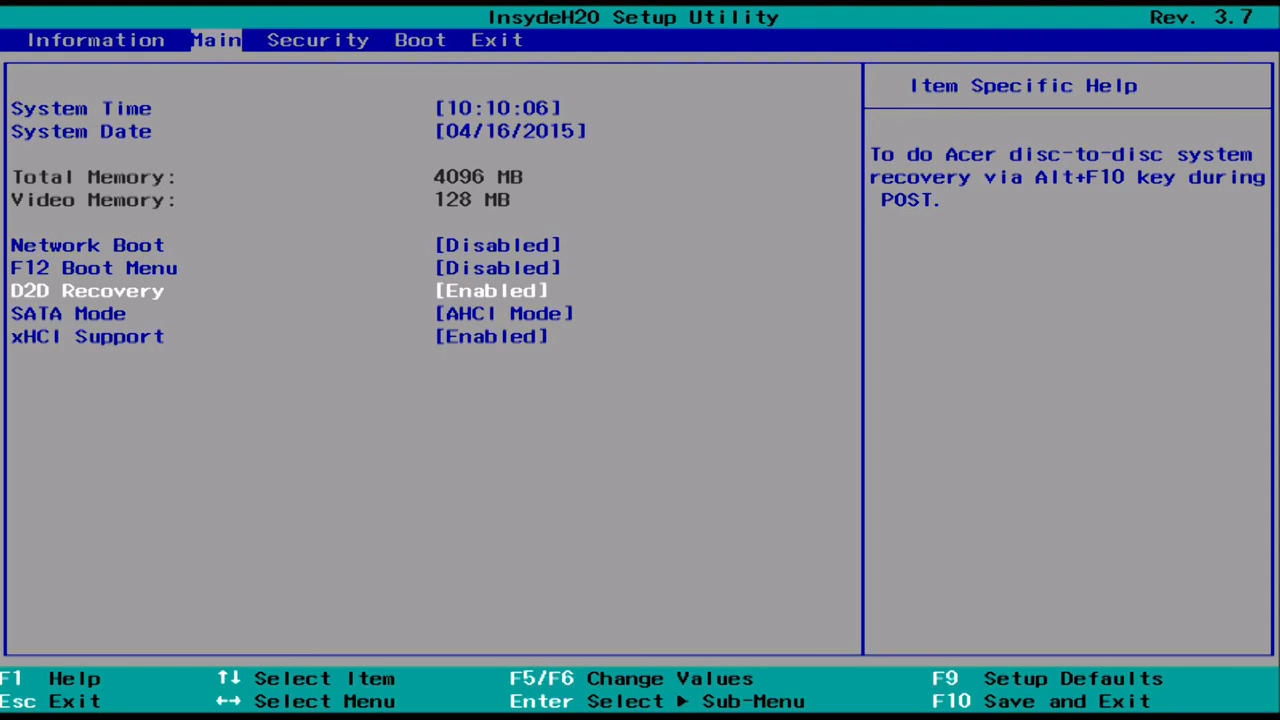
Switch to the Exit tab with Exit Saving Changes highlighted, keeping D2D Recovery enabled
{"action": "left_click", "coordinate": [497, 40]}
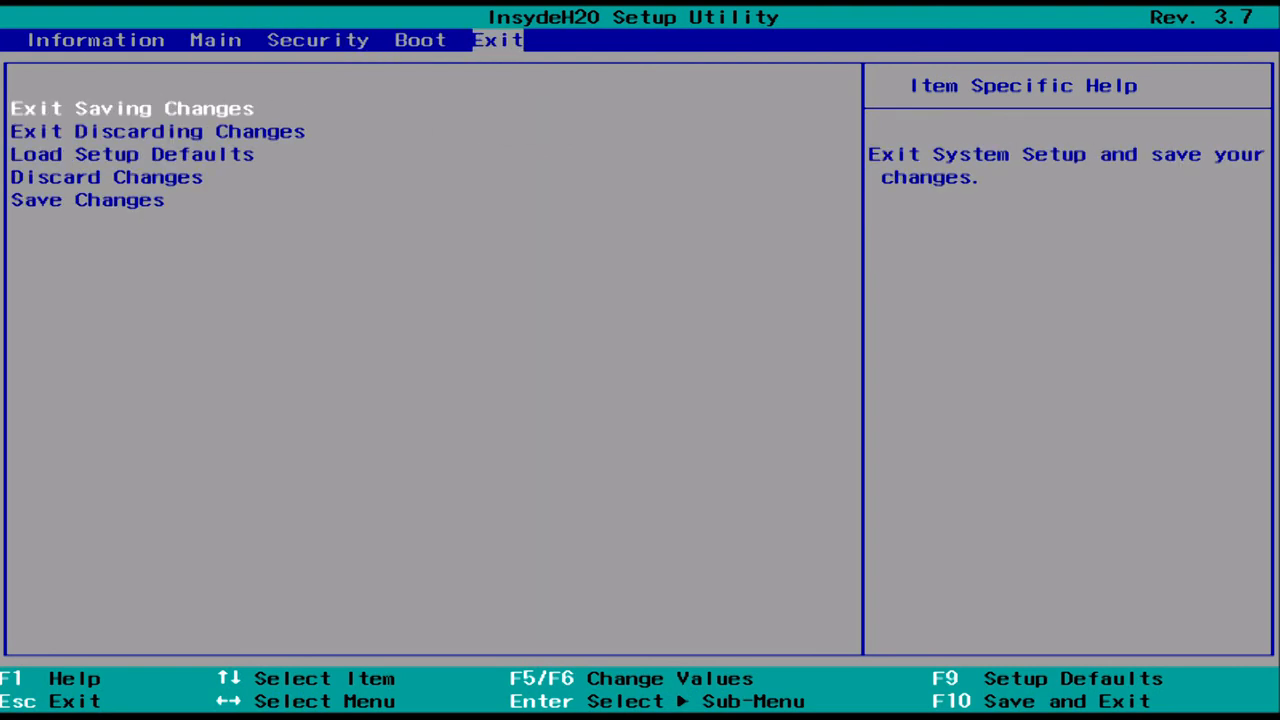